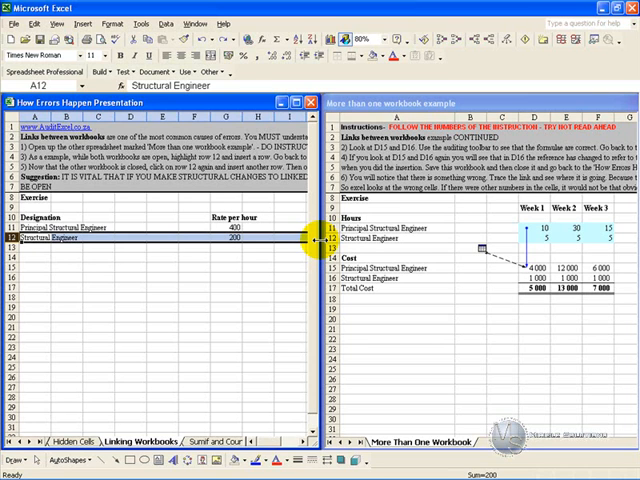
pyautogui.moveTo(225, 115)
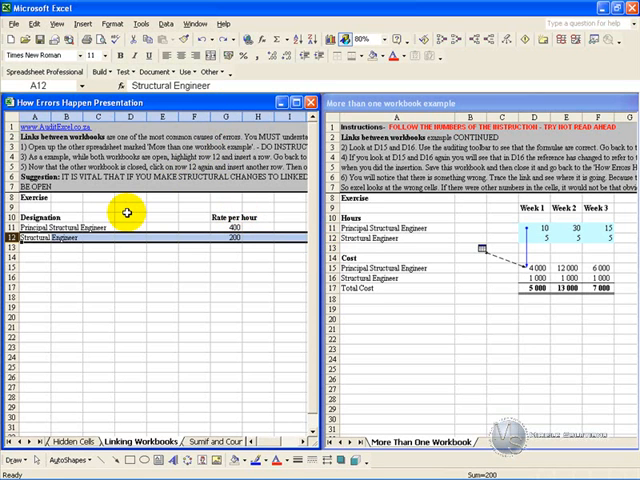
pyautogui.moveTo(405, 103)
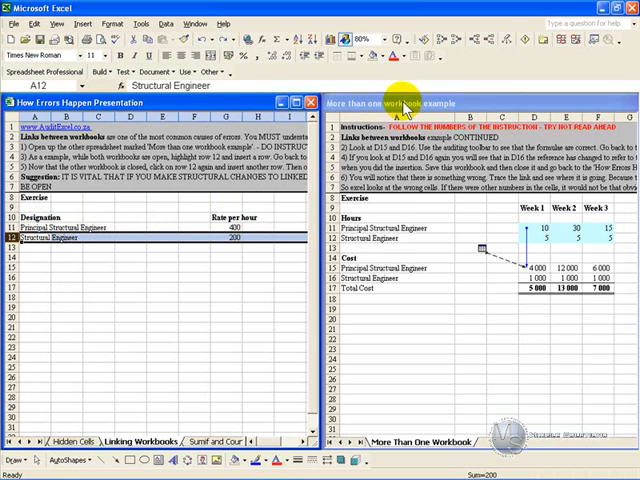
# - Bring the More than one workbook example forward to show the linked Week 1 cost formula
pyautogui.click(534, 268)
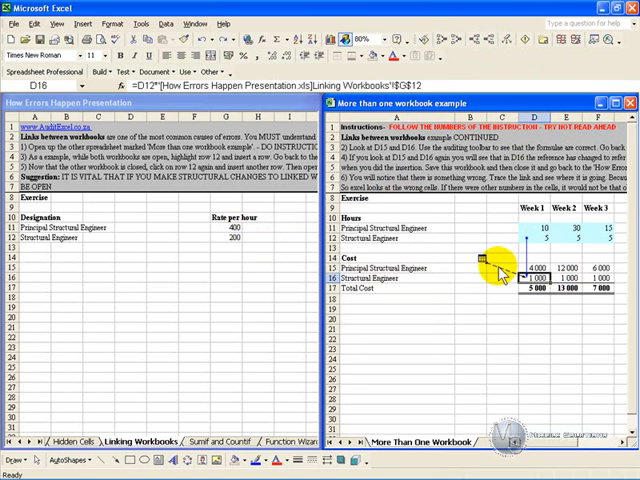
# - Select G12 in How Errors Happen Presentation to show the Structural Engineer rate of 200
pyautogui.click(235, 237)
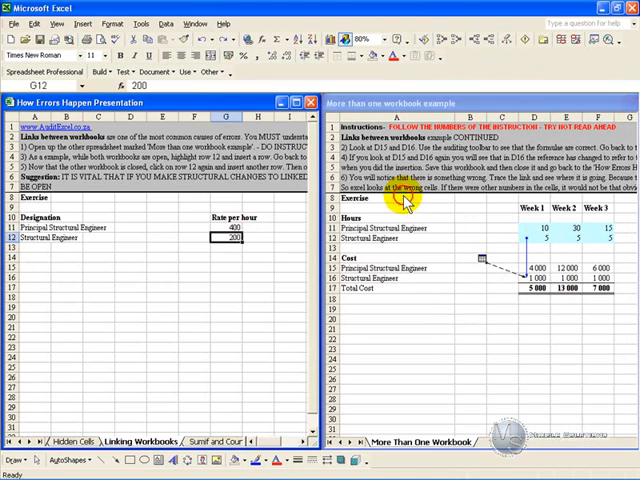
pyautogui.moveTo(150, 260)
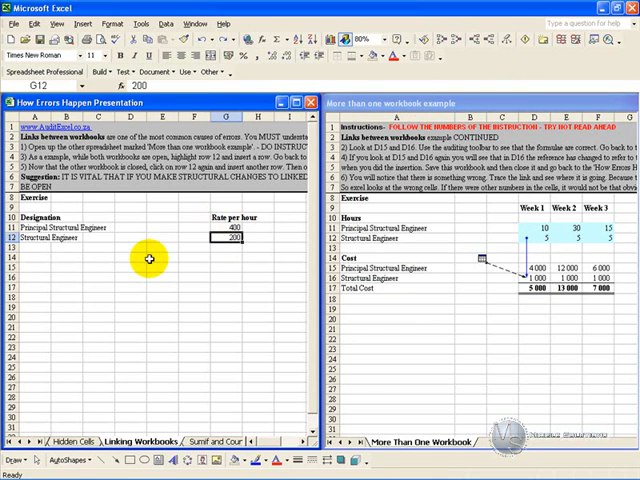